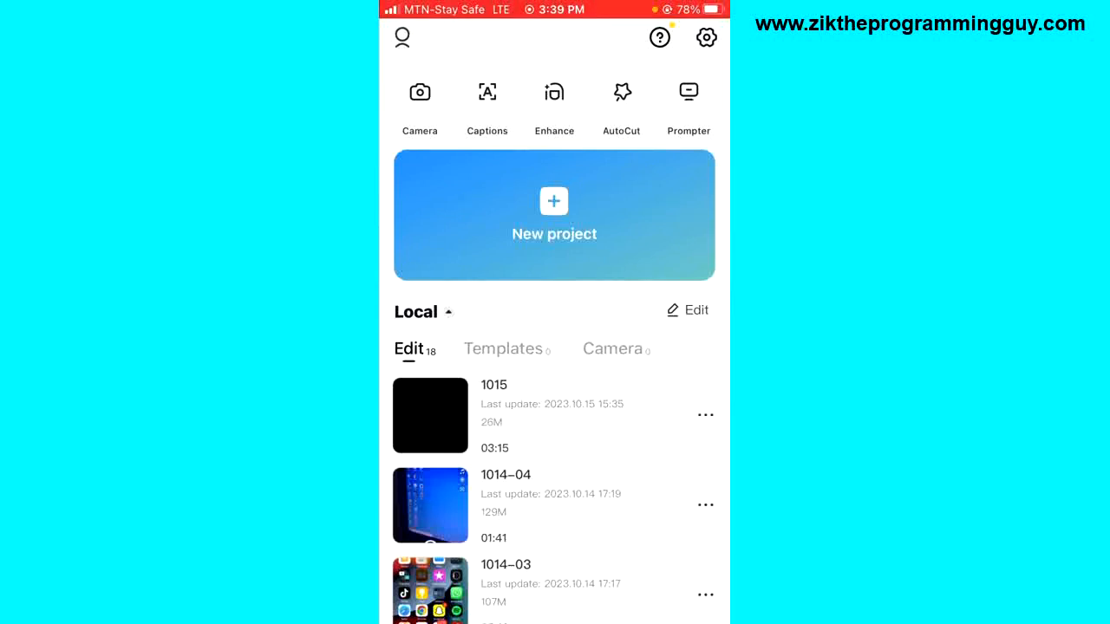
# Create a new project with the 3:13 sit-up workout clip from Recents.
pyautogui.click(554, 215)
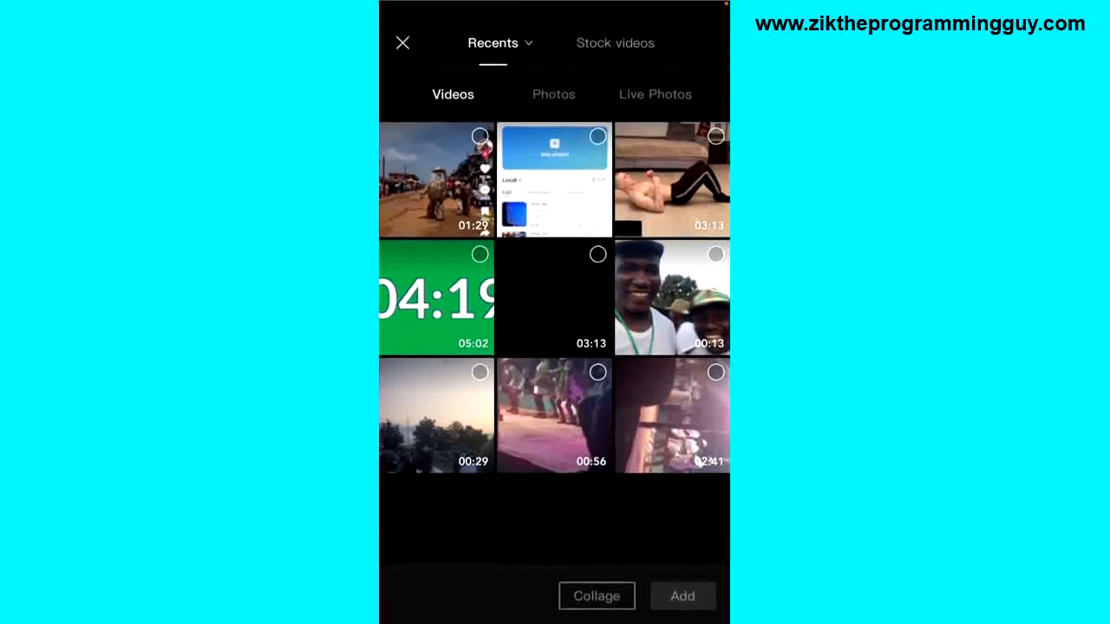
pyautogui.click(672, 179)
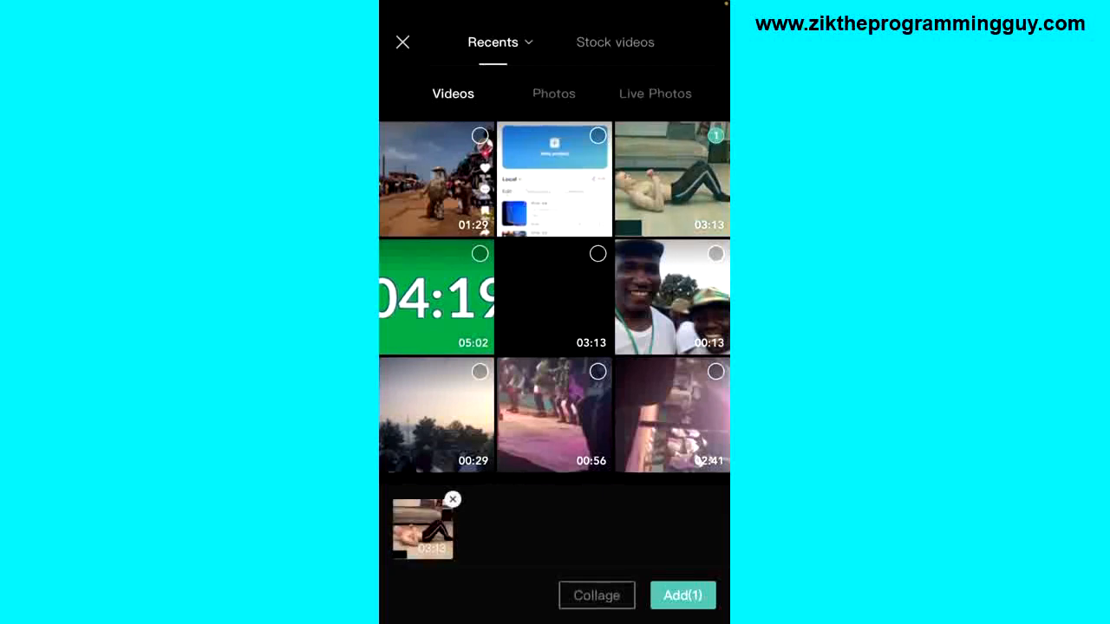
pyautogui.click(683, 596)
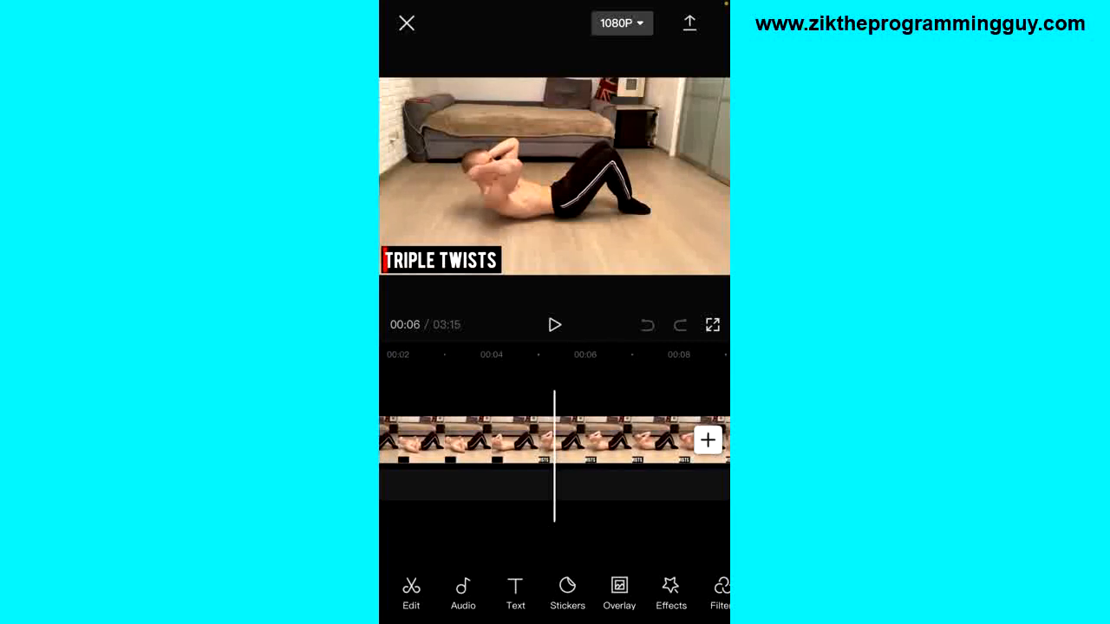
# Export the 3:15 workout project at 1080p into the share sheet (about 385 MB).
pyautogui.click(689, 23)
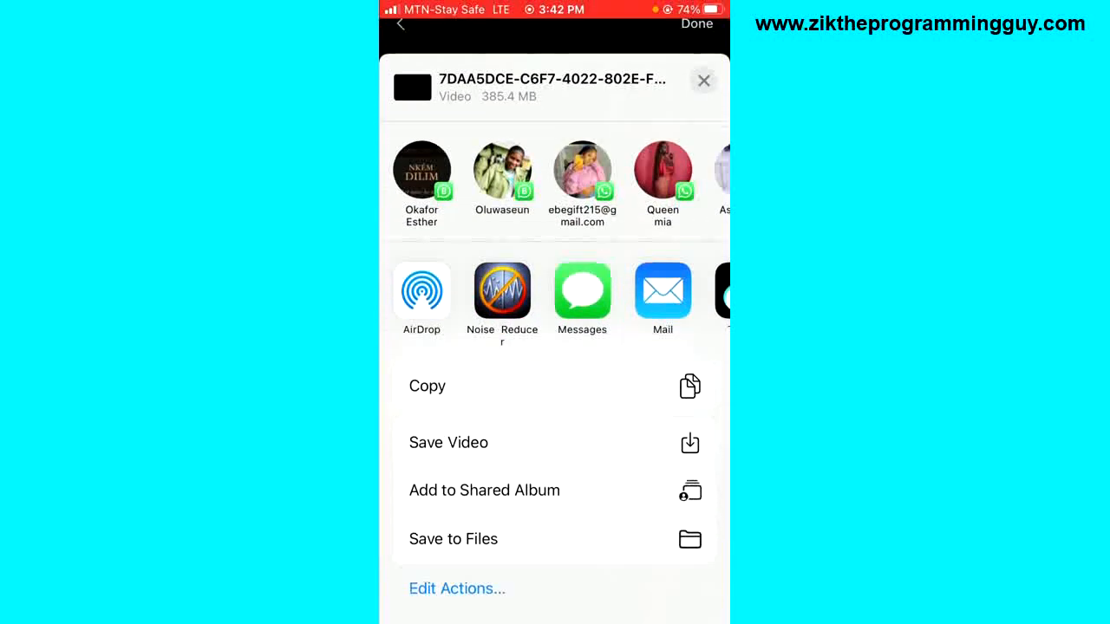
# Choose Messenger from the share sheet's app row to attach the 3:15 video.
pyautogui.hscroll(-3)
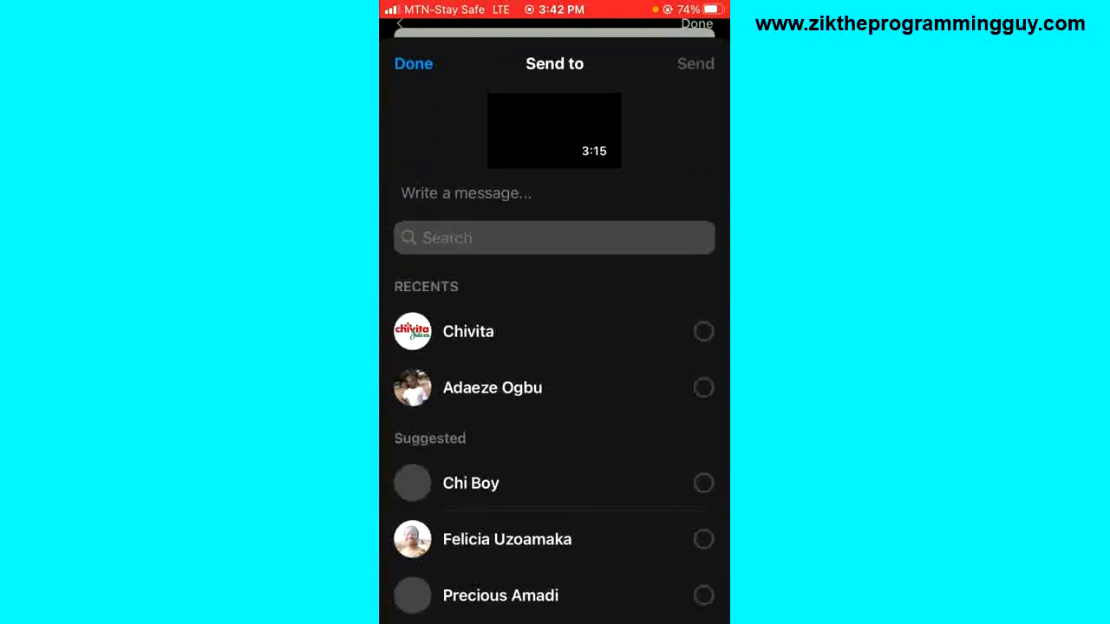
# Browse Messenger's Send to contact list for the 3:15 video, then return to the home screen.
pyautogui.scroll(3)
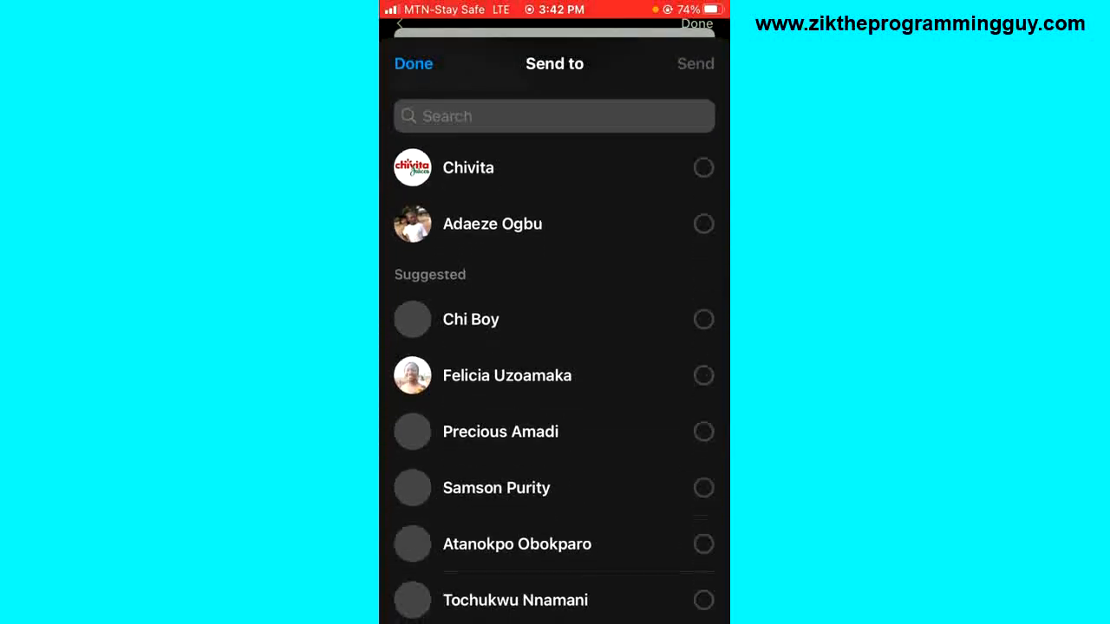
pyautogui.scroll(-3)
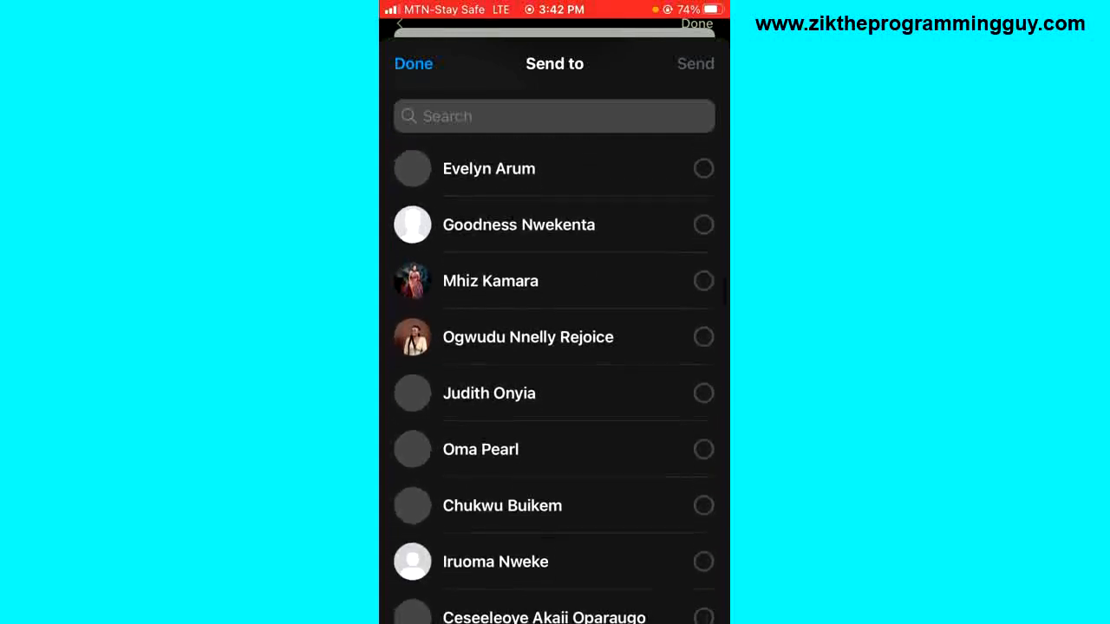
pyautogui.scroll(-3)
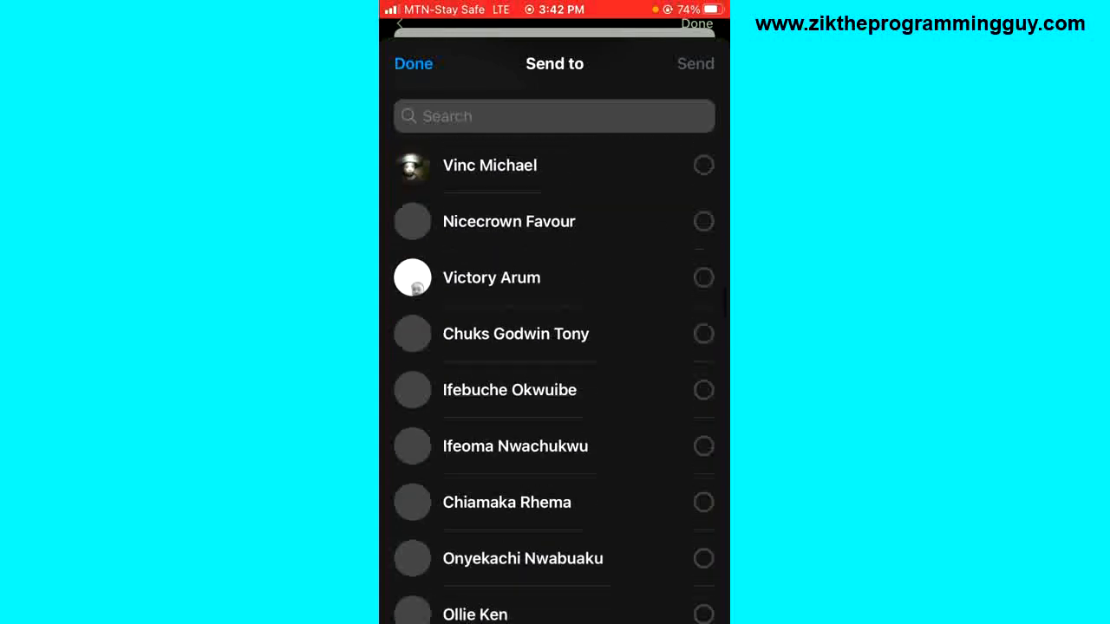
pyautogui.scroll(-3)
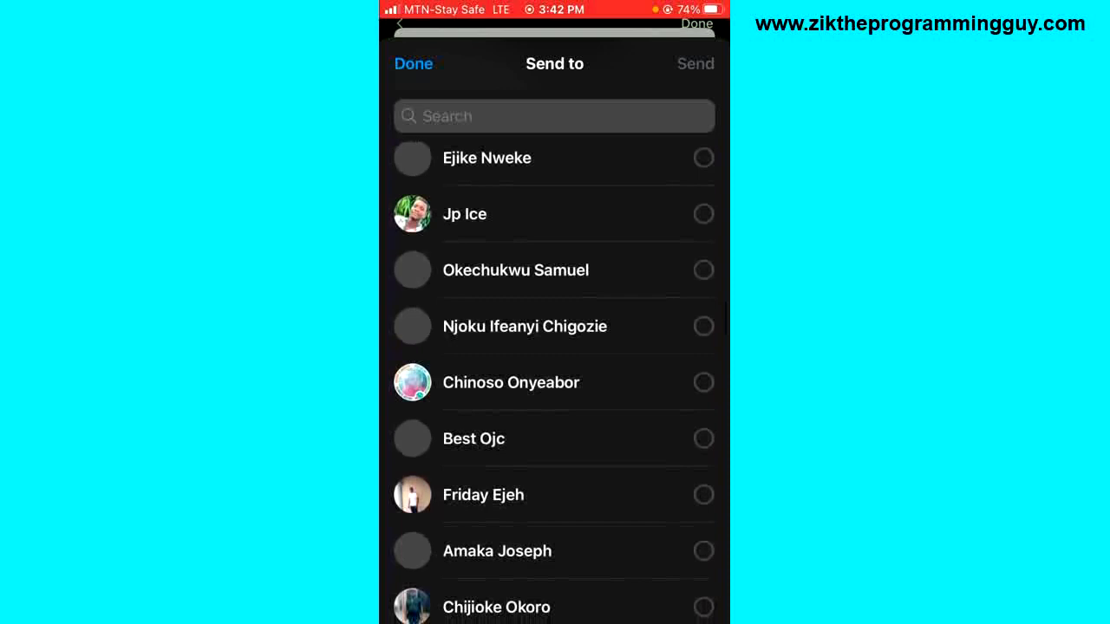
pyautogui.click(413, 63)
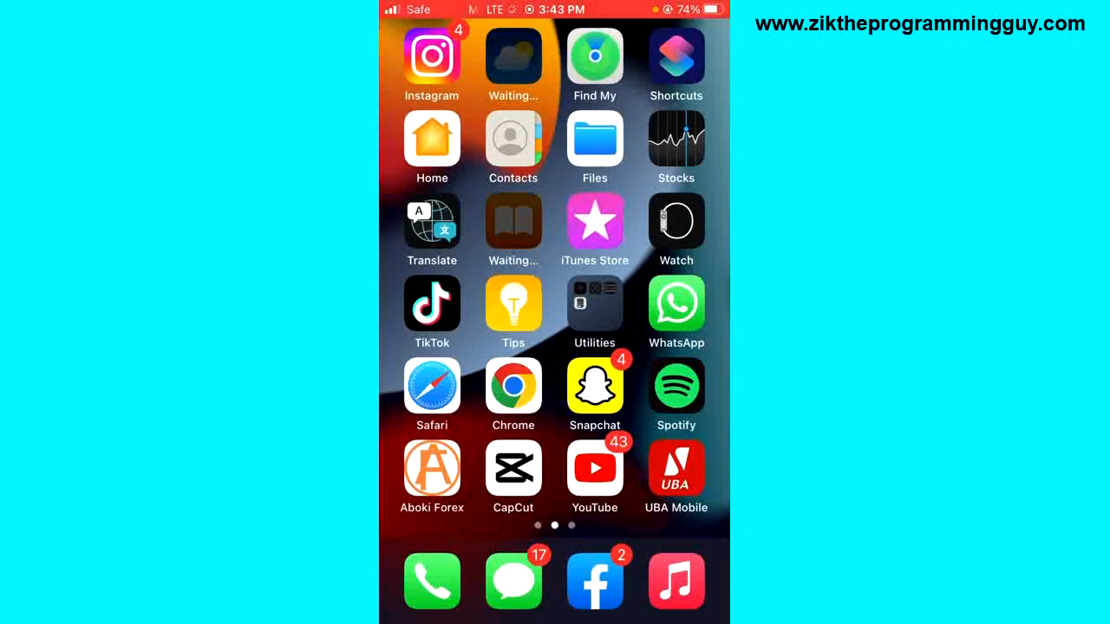
# Launch Messenger from the next home screen page to reach the Chats list.
pyautogui.hscroll(-3)
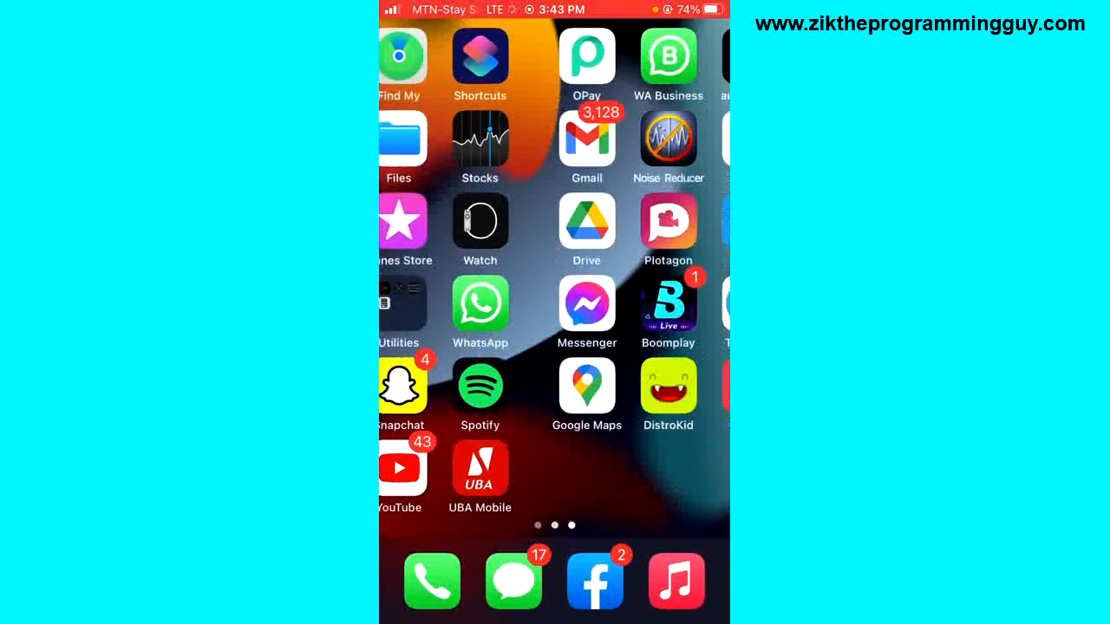
pyautogui.click(586, 304)
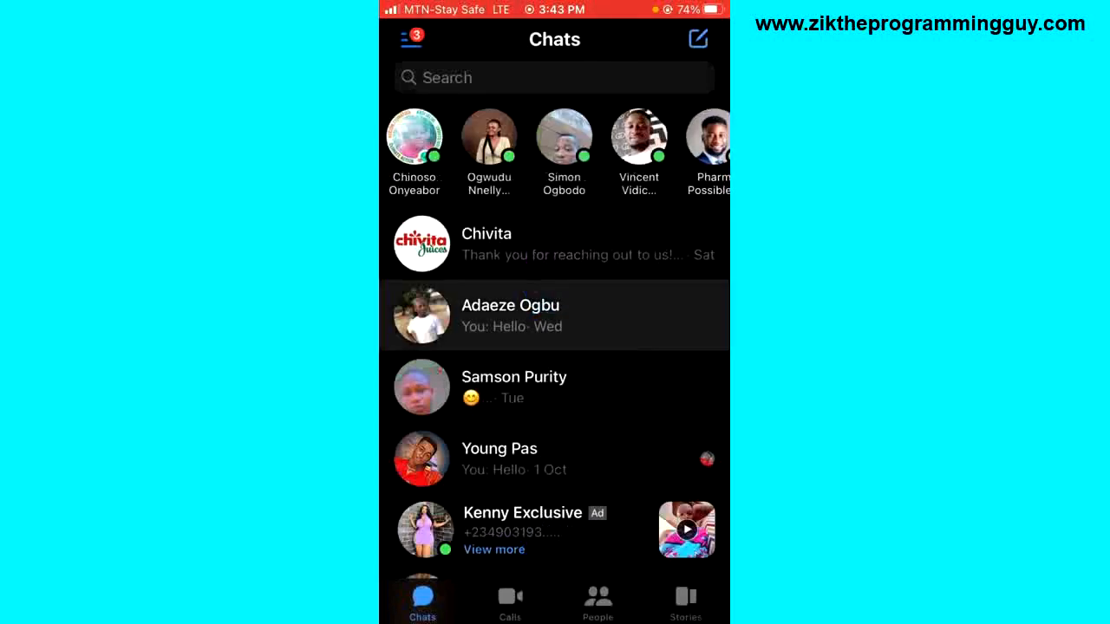
pyautogui.click(554, 314)
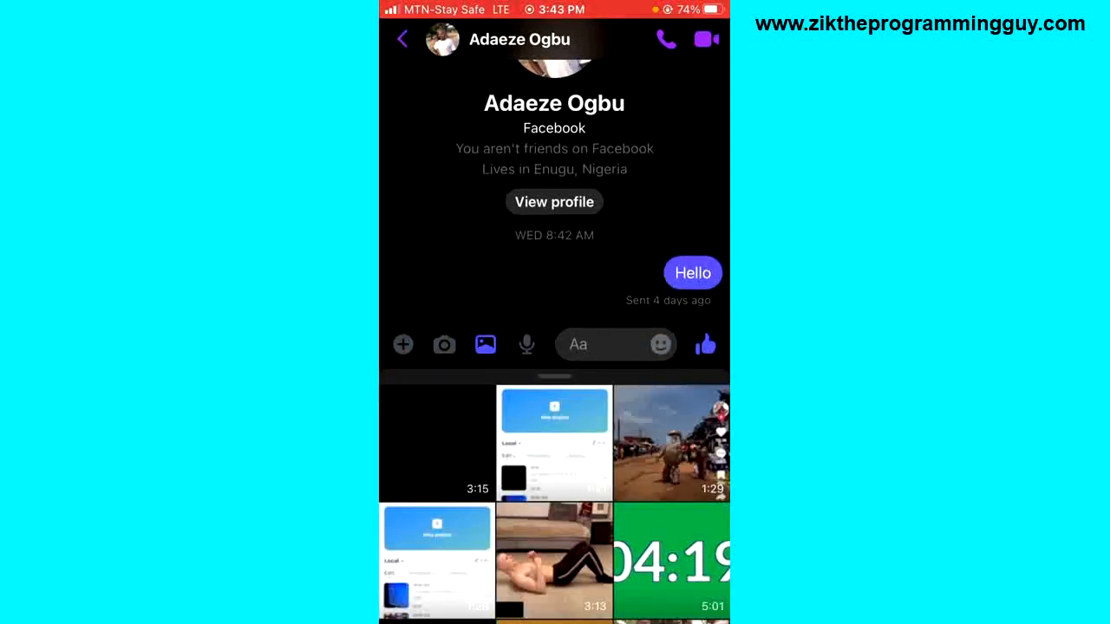
pyautogui.click(437, 442)
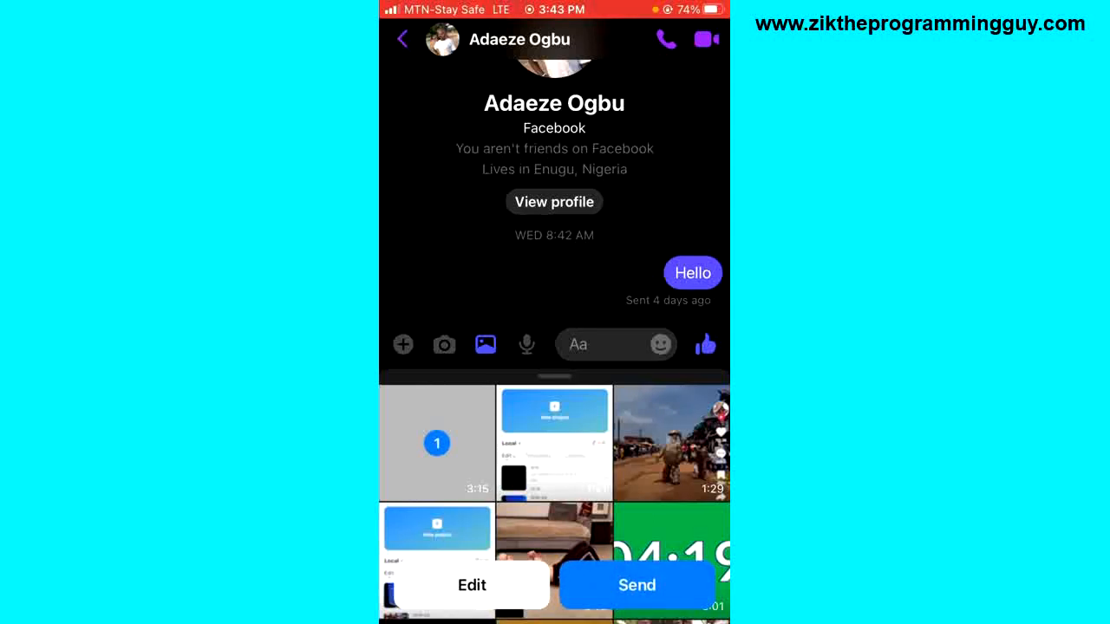